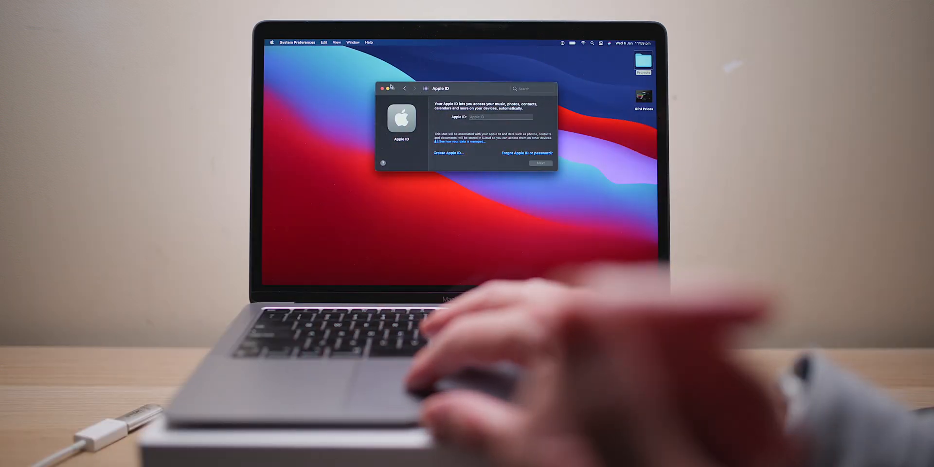
# Leave the Apple ID pane and permanently delete the stored Touch ID fingerprint after entering the password
pyautogui.click(381, 88)
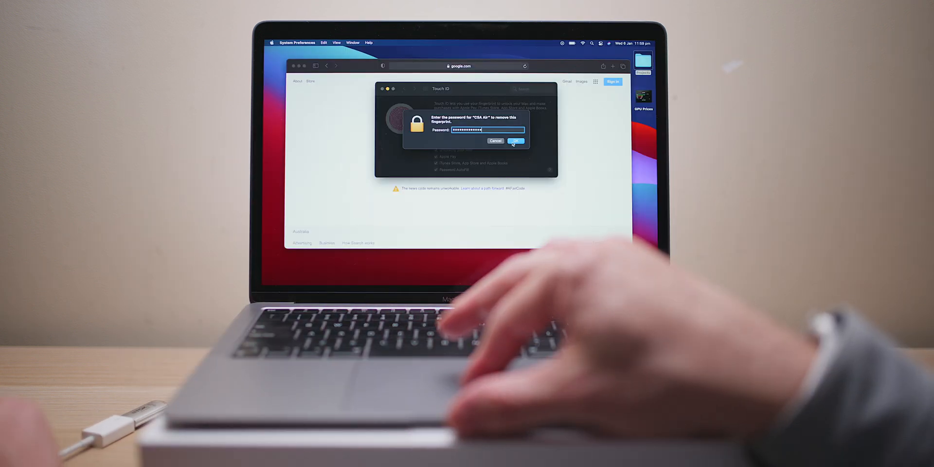
pyautogui.click(515, 141)
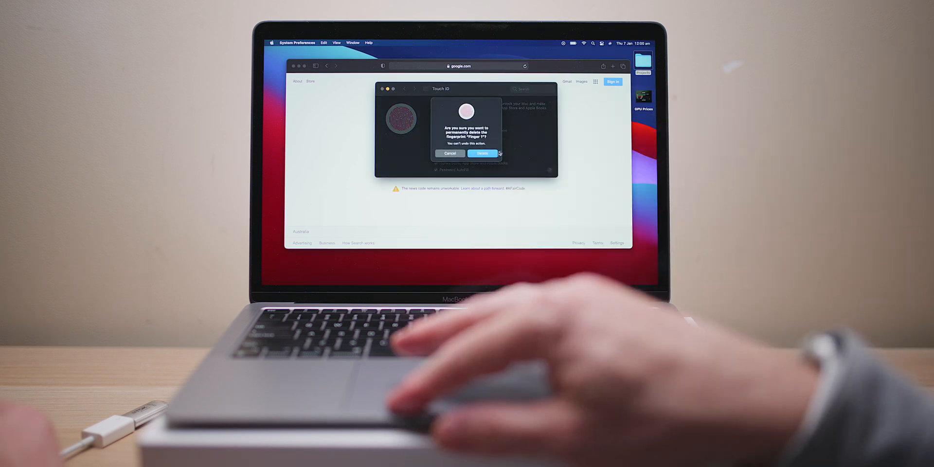
pyautogui.click(481, 153)
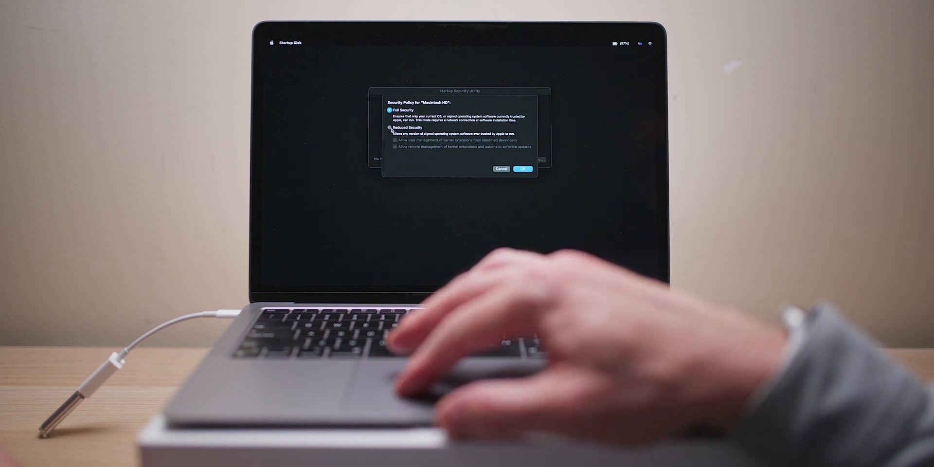
# Apply Reduced Security with both kernel extension options allowed, authenticating as administrator; the change errors out
pyautogui.click(390, 127)
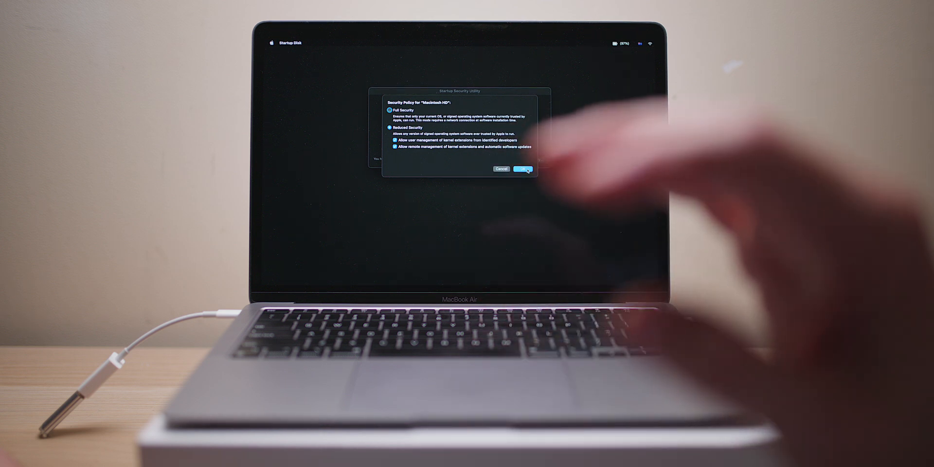
pyautogui.click(521, 169)
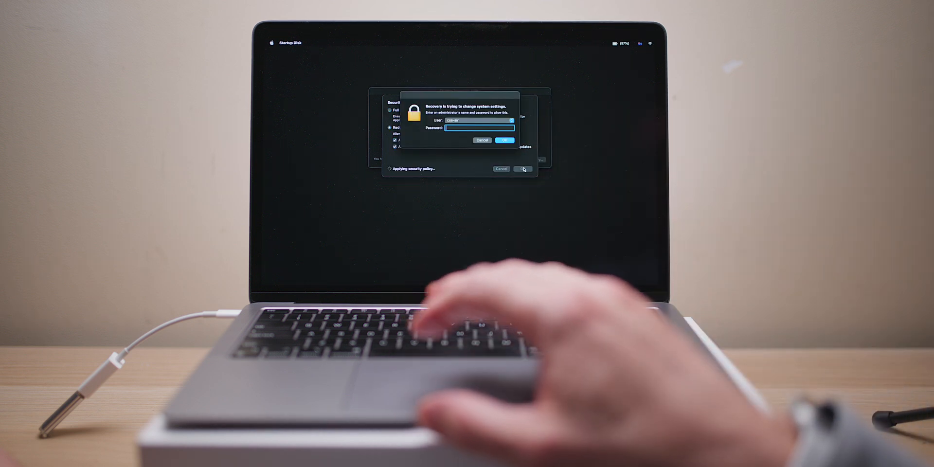
pyautogui.click(506, 140)
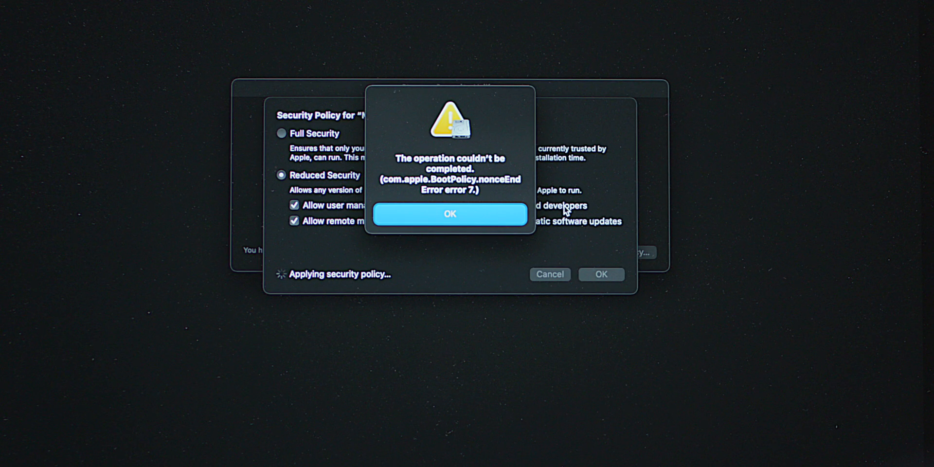
pyautogui.moveTo(576, 182)
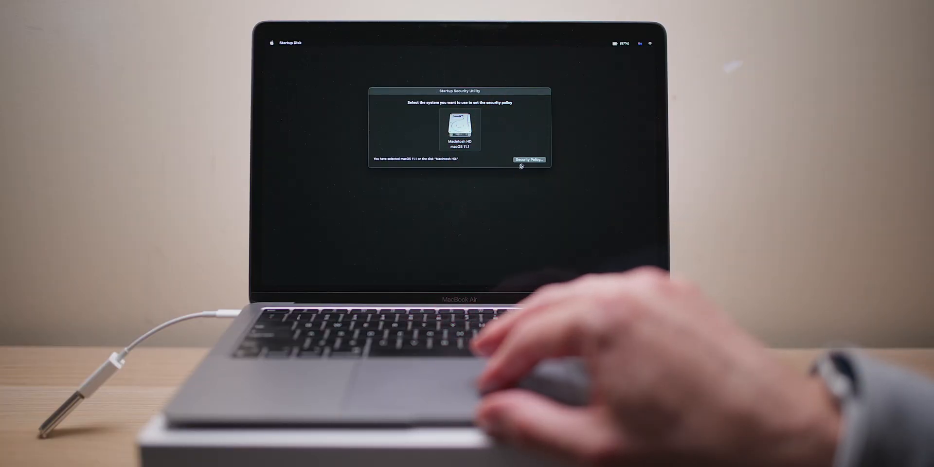
# Reopen the Macintosh HD security policy, then quit the utility back to the Recovery screen
pyautogui.click(529, 159)
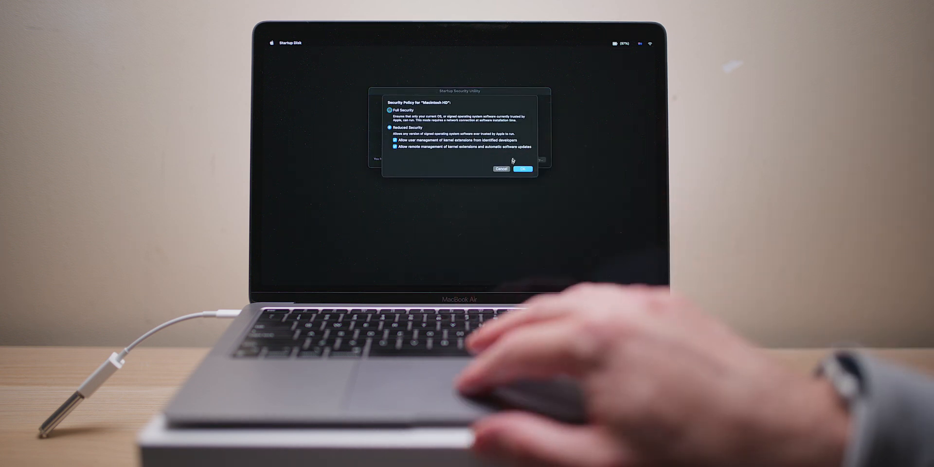
pyautogui.click(524, 168)
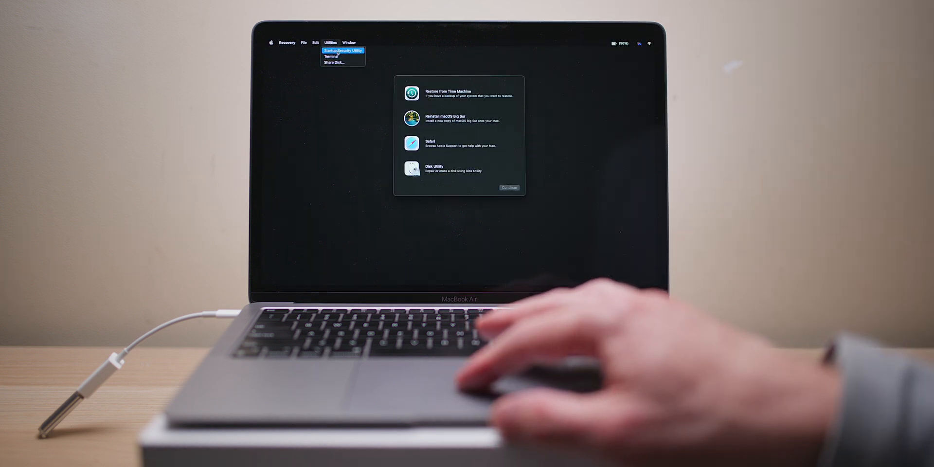
# Relaunch Startup Security Utility from the Utilities menu to view the Reduced Security policy
pyautogui.click(343, 50)
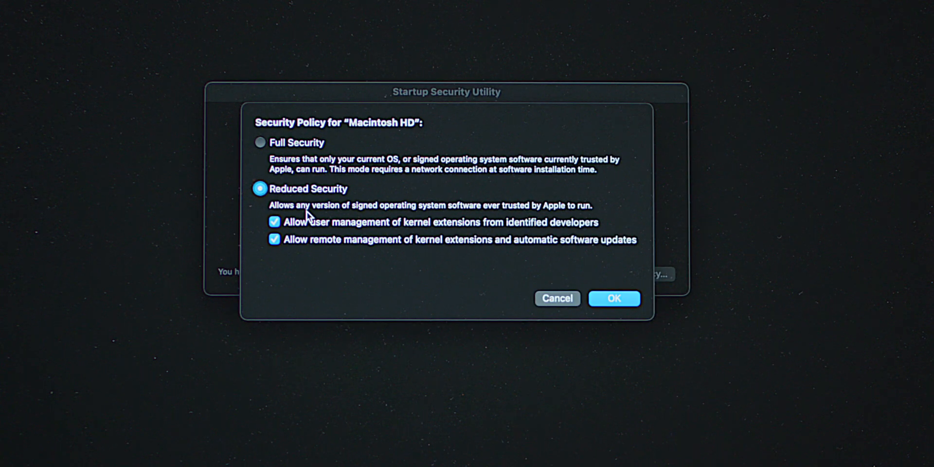
pyautogui.moveTo(283, 256)
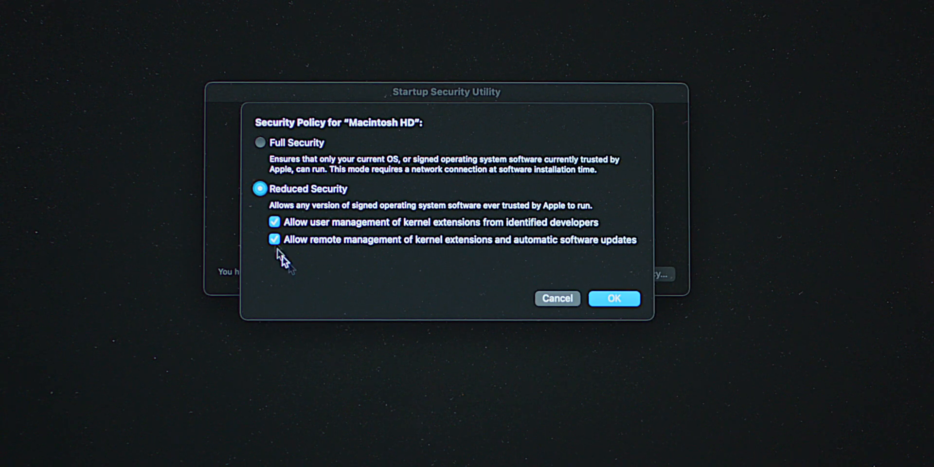